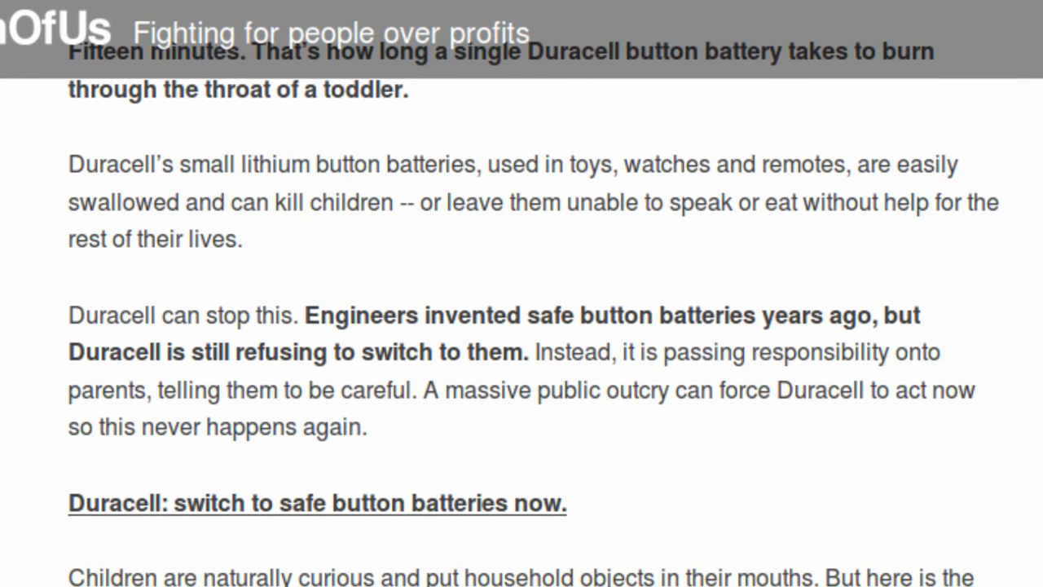
pyautogui.scroll(-3)
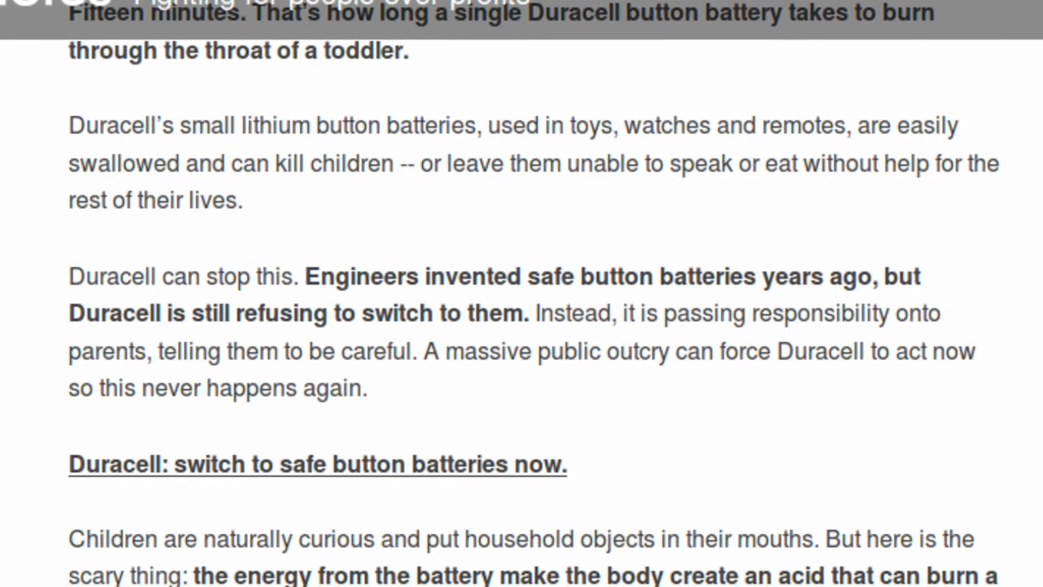
pyautogui.scroll(-3)
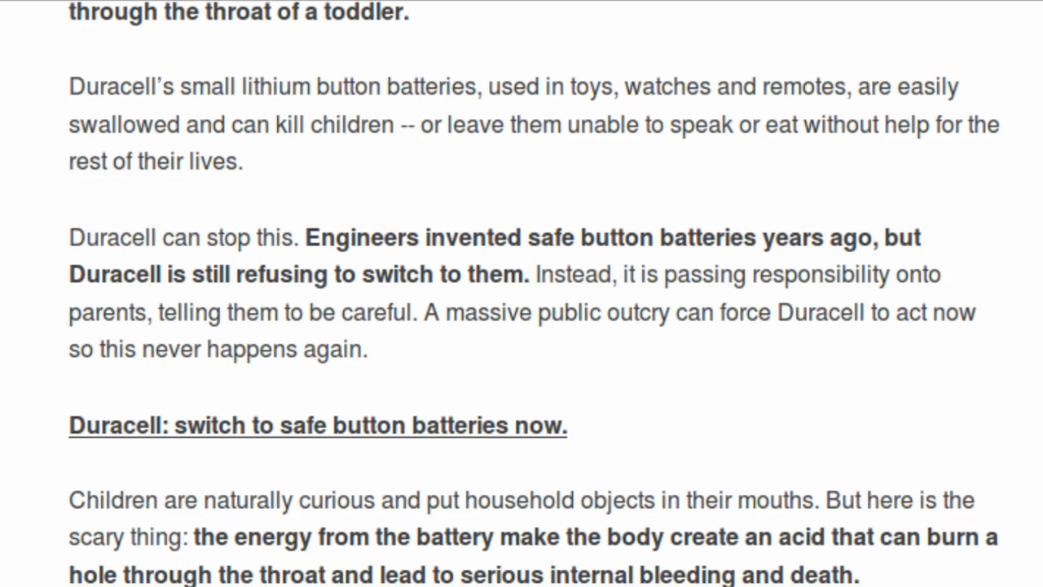
pyautogui.scroll(-3)
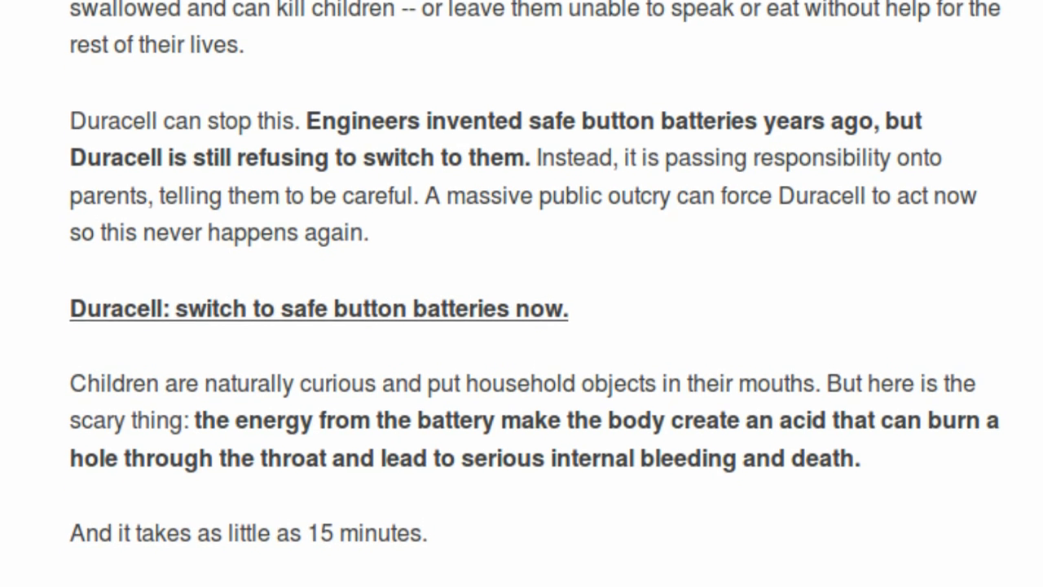
pyautogui.scroll(-3)
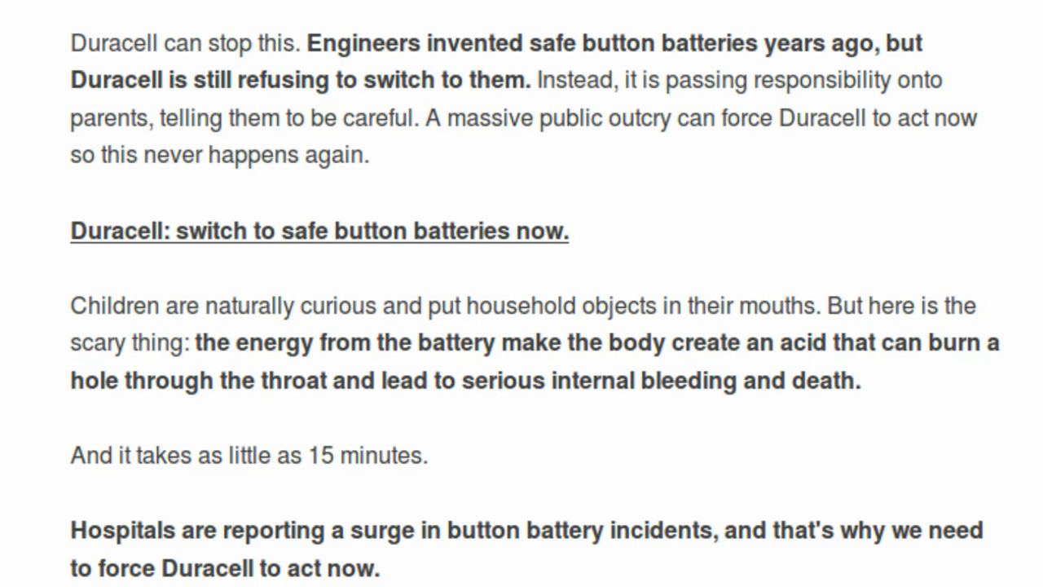
pyautogui.scroll(-3)
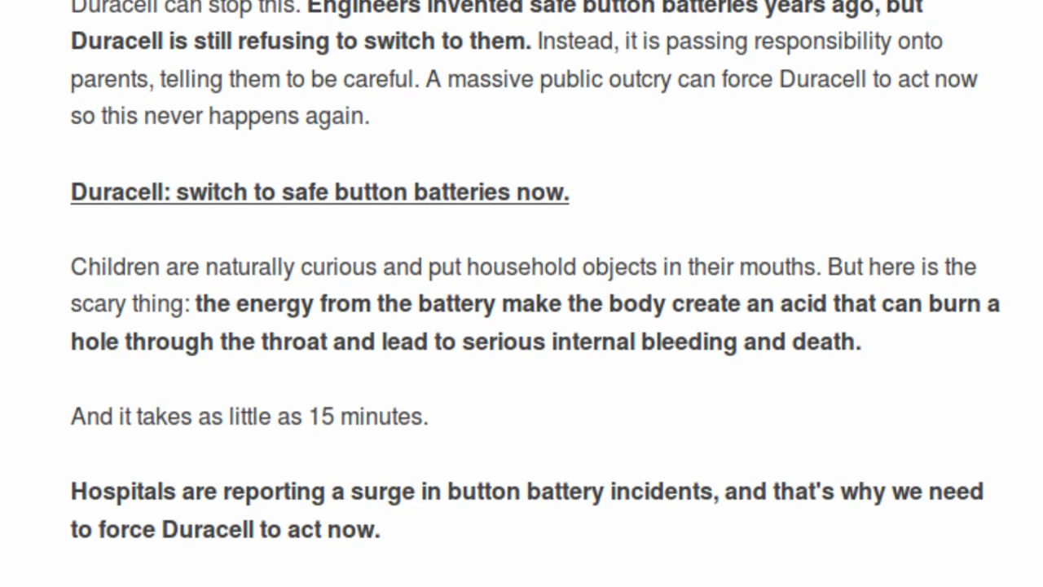
pyautogui.scroll(-3)
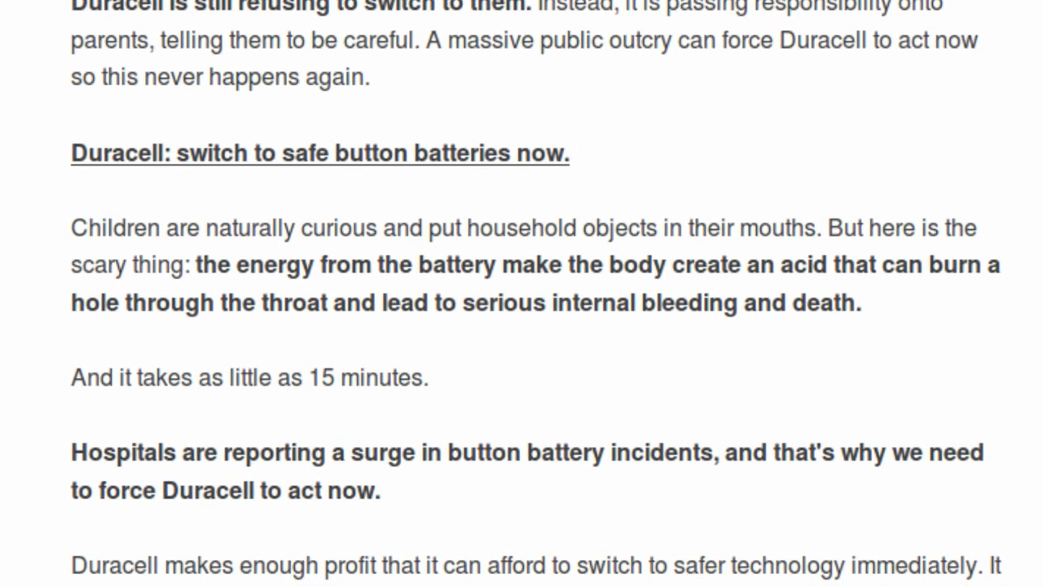
pyautogui.scroll(-3)
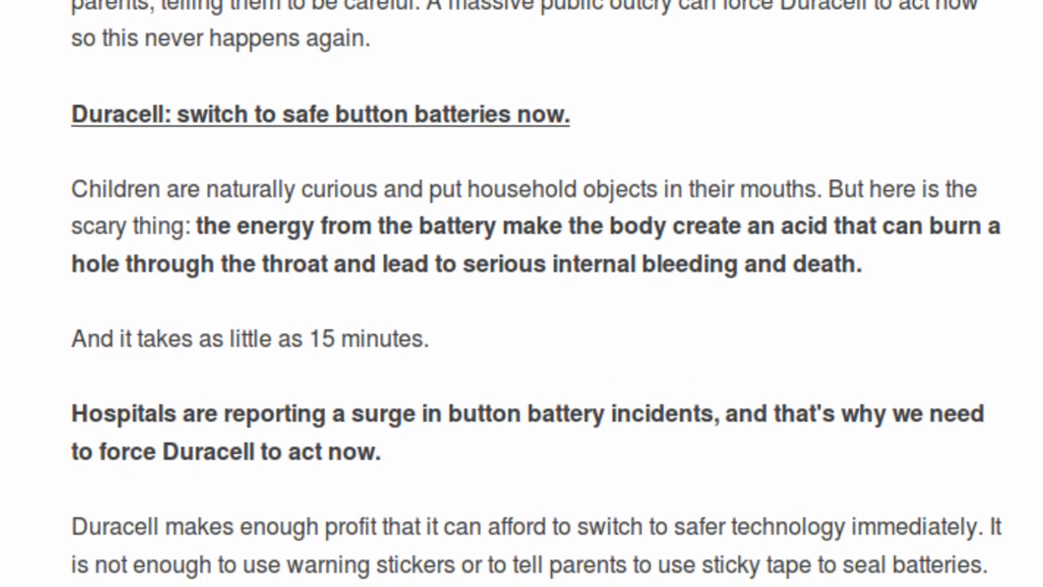
pyautogui.scroll(-3)
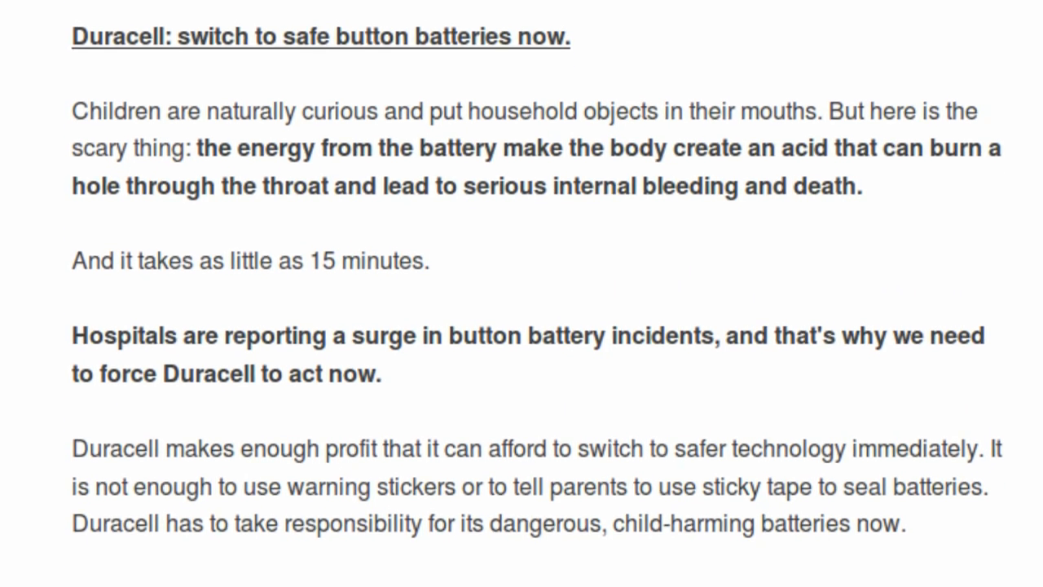
pyautogui.scroll(-3)
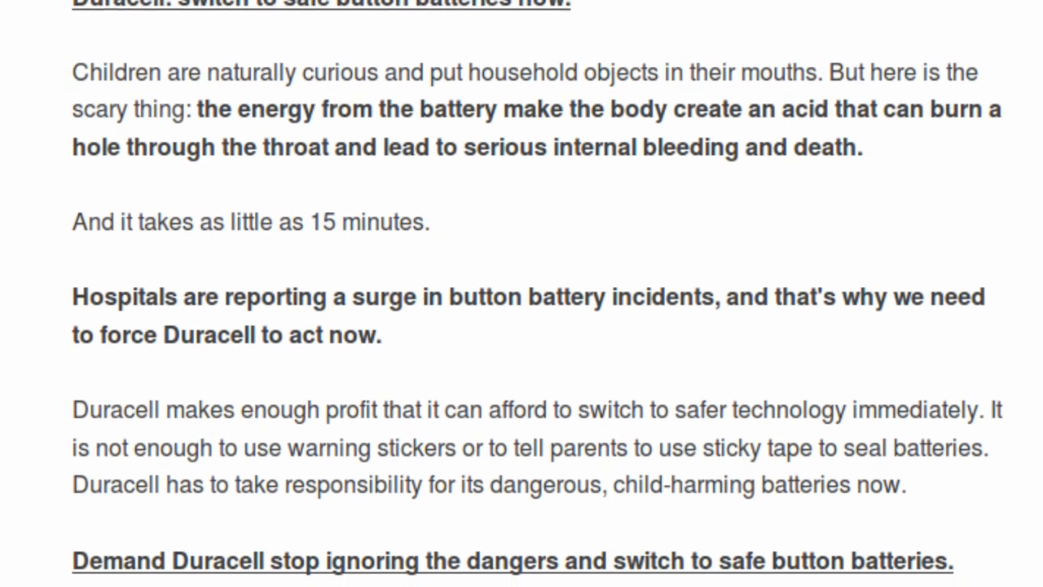